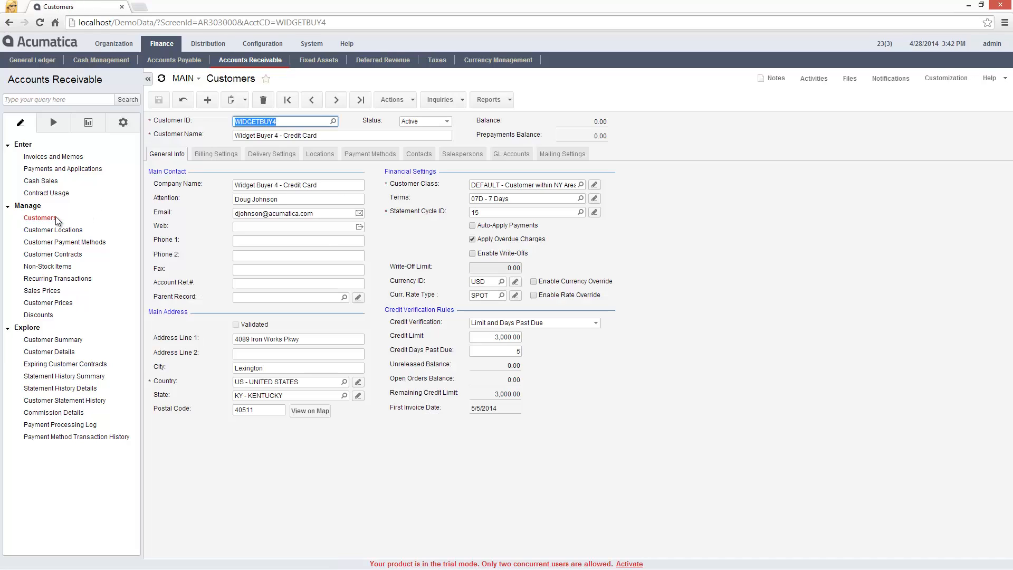
Review Widget Buyer 4's payment methods, with VISA as default, and start a new sales order
{"action": "left_click", "coordinate": [370, 154]}
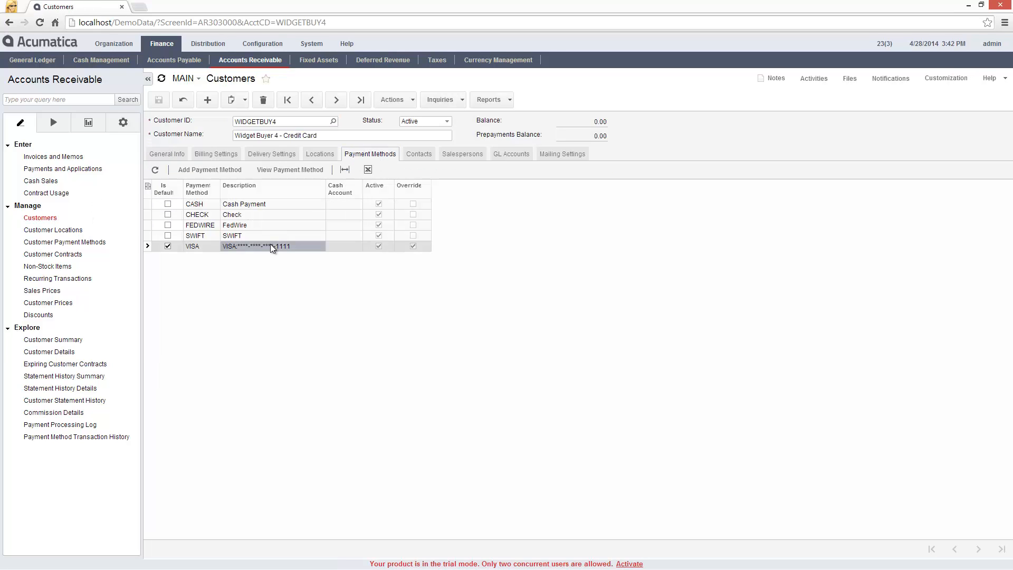
{"action": "left_click", "coordinate": [393, 100]}
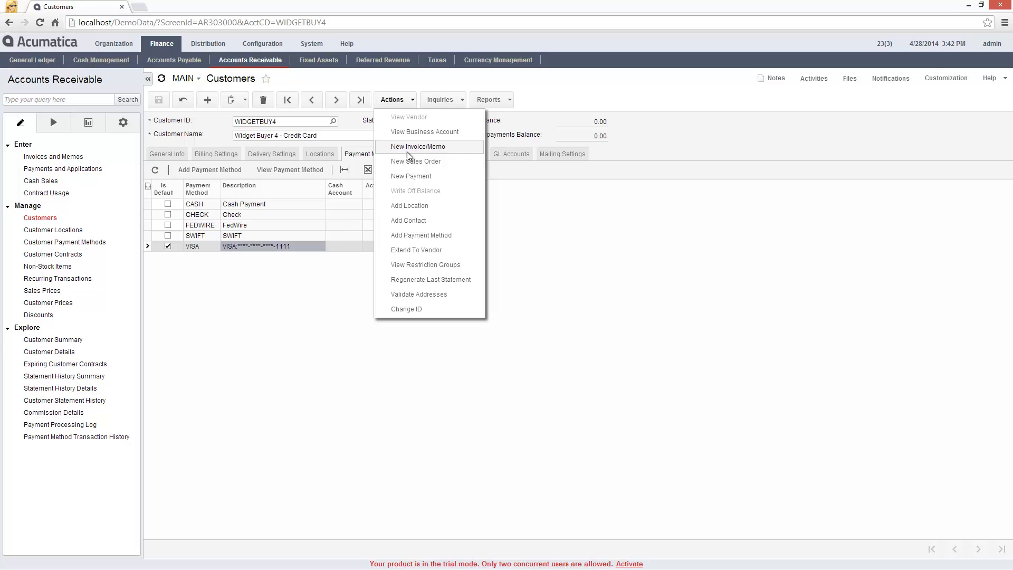
{"action": "left_click", "coordinate": [416, 162]}
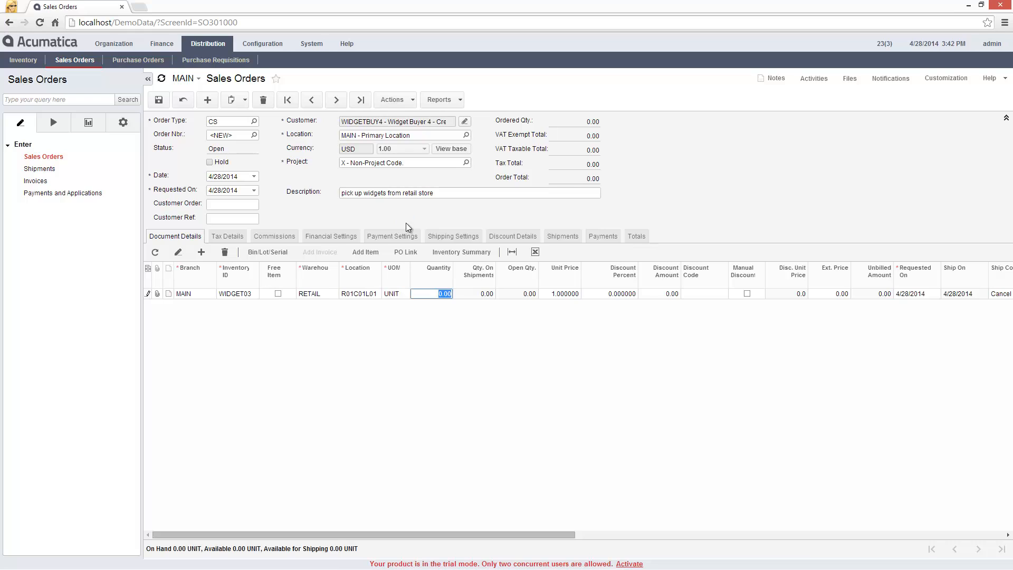
Enter payment reference 123 on the sales order and save it
{"action": "left_click", "coordinate": [392, 235]}
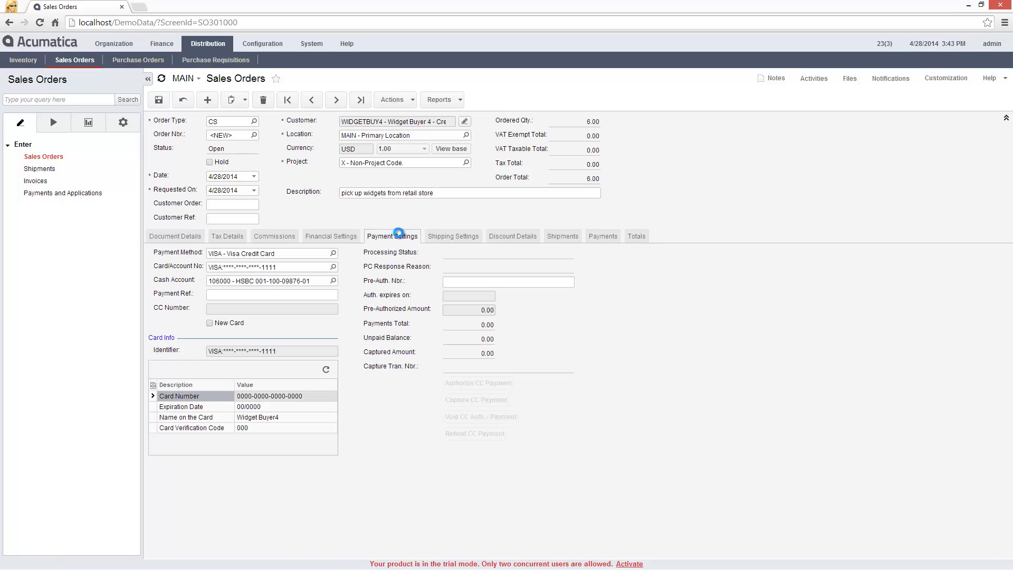
{"action": "left_click", "coordinate": [272, 294]}
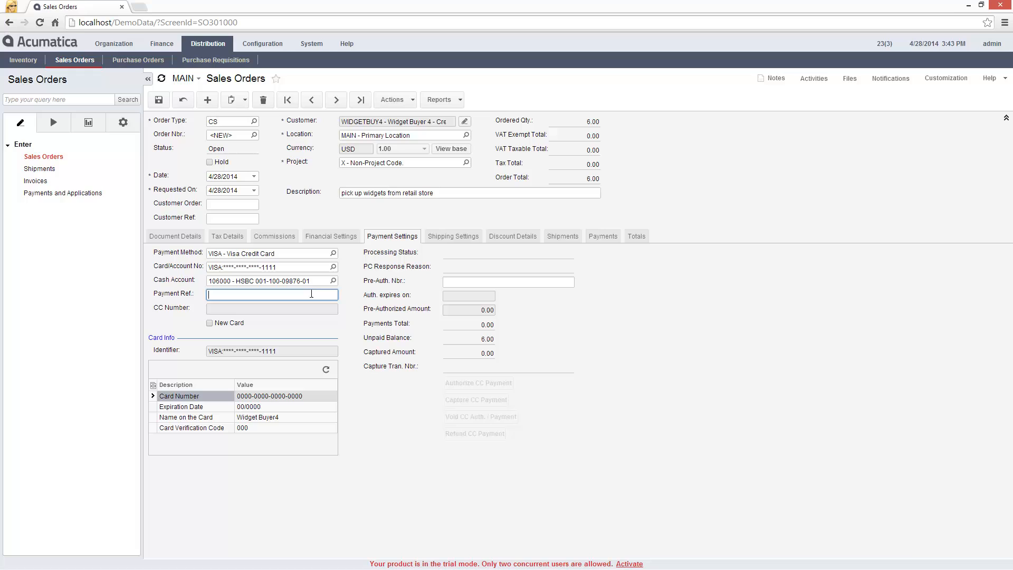
{"action": "type", "text": "123"}
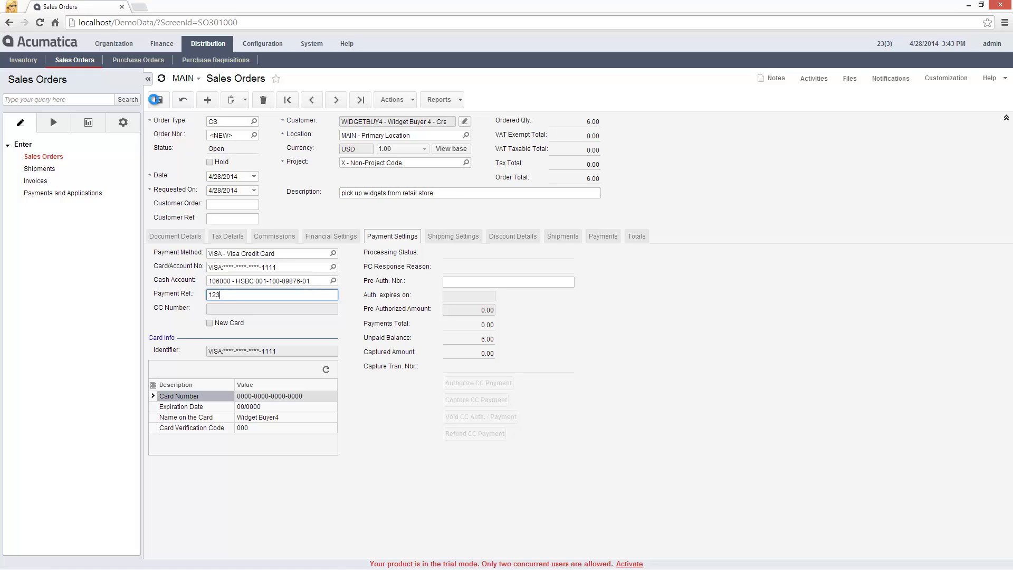
{"action": "left_click", "coordinate": [157, 99]}
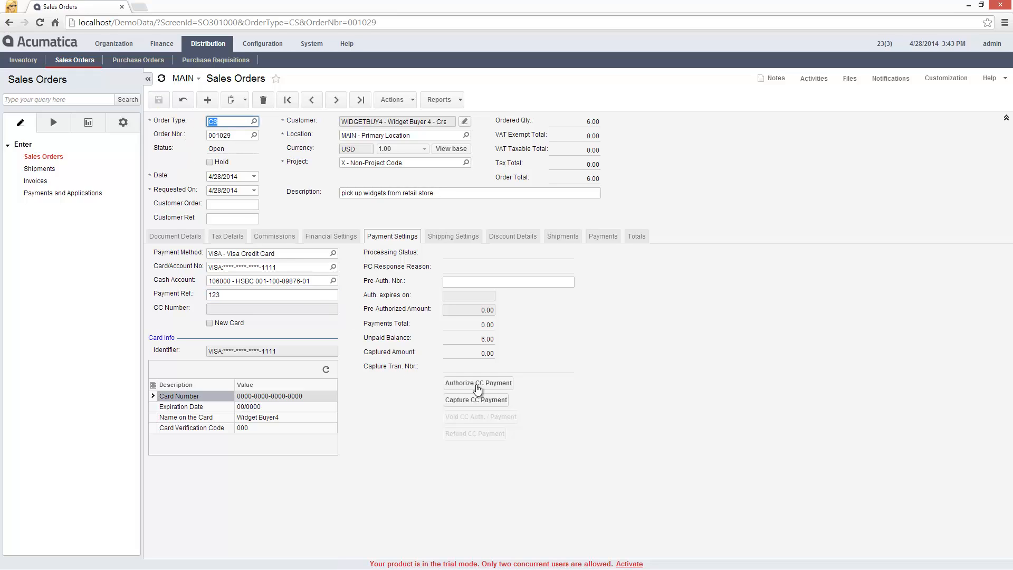
Pre-authorize 6.00 on the order's VISA card and dismiss the receipt email
{"action": "left_click", "coordinate": [479, 383]}
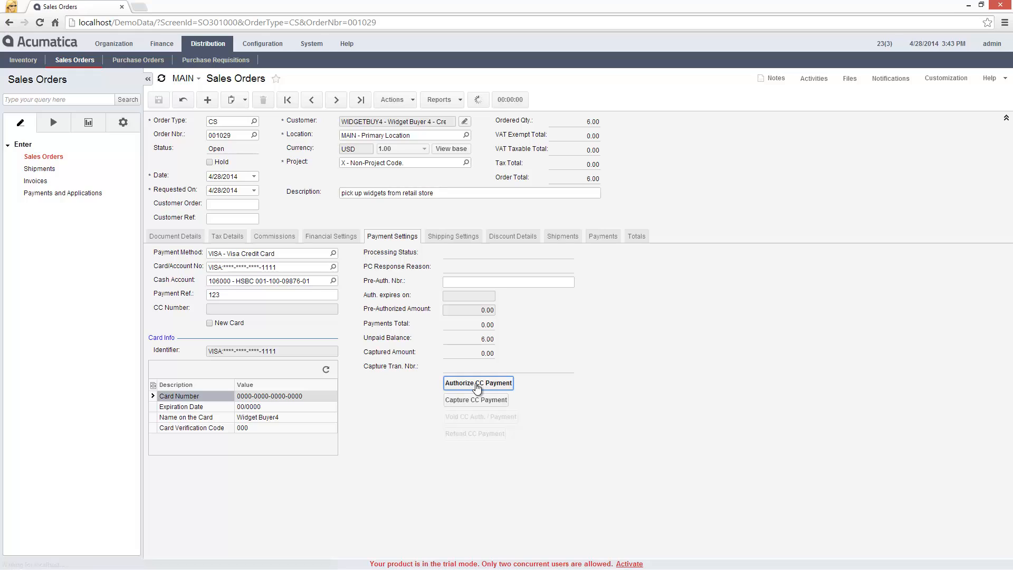
{"action": "left_click", "coordinate": [477, 383]}
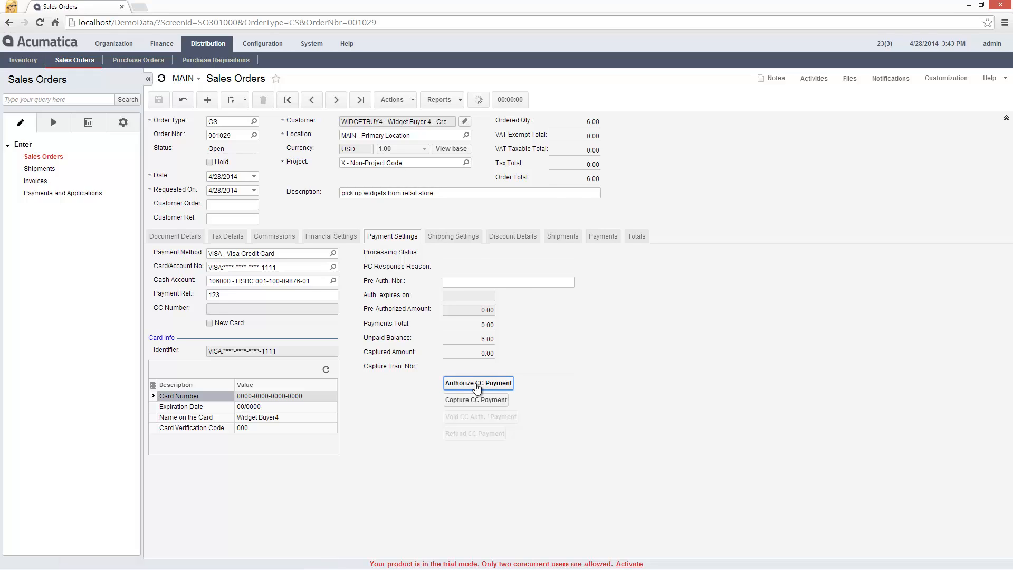
{"action": "left_click", "coordinate": [479, 383]}
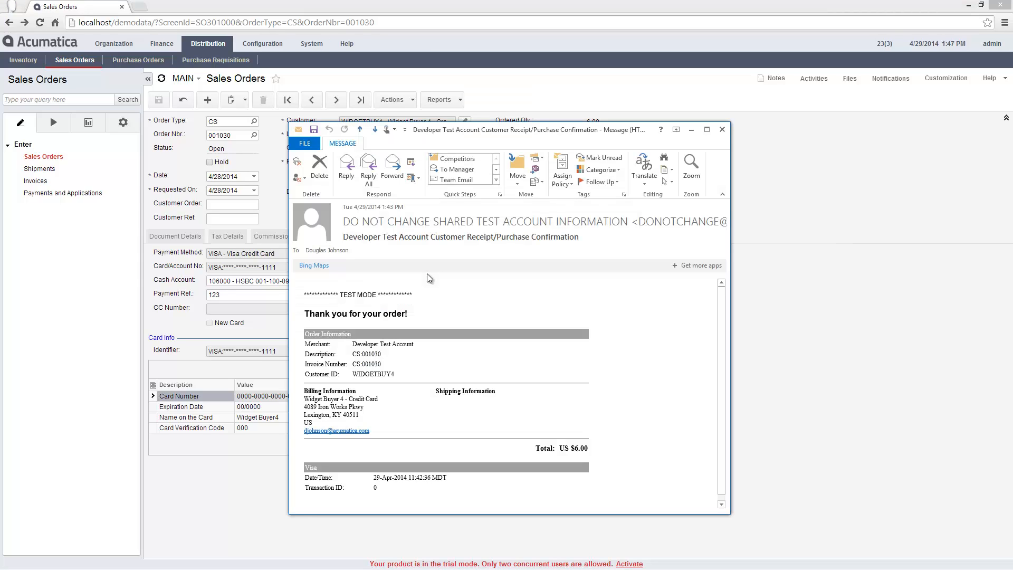
{"action": "mouse_move", "coordinate": [464, 264]}
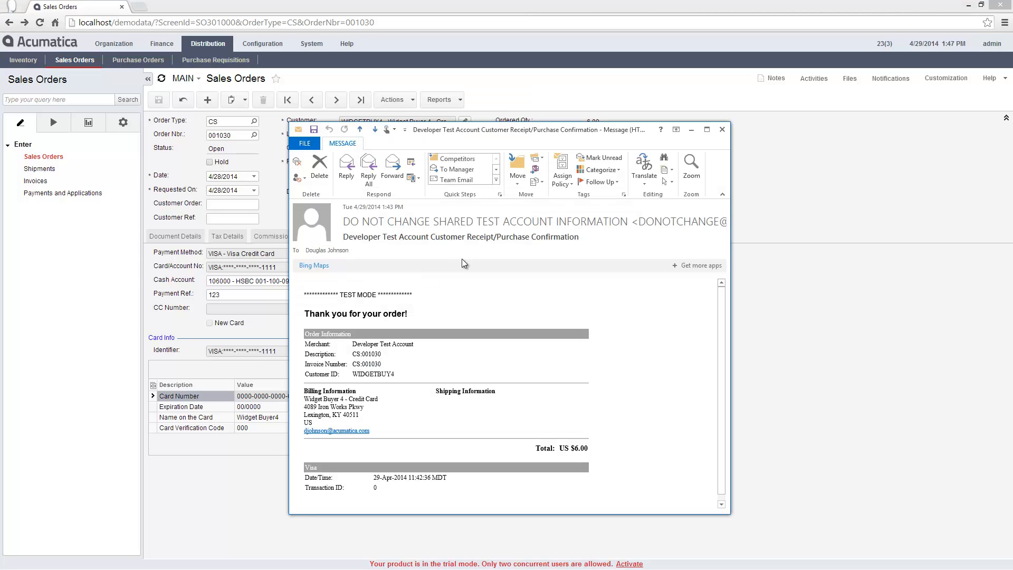
{"action": "left_click", "coordinate": [722, 129]}
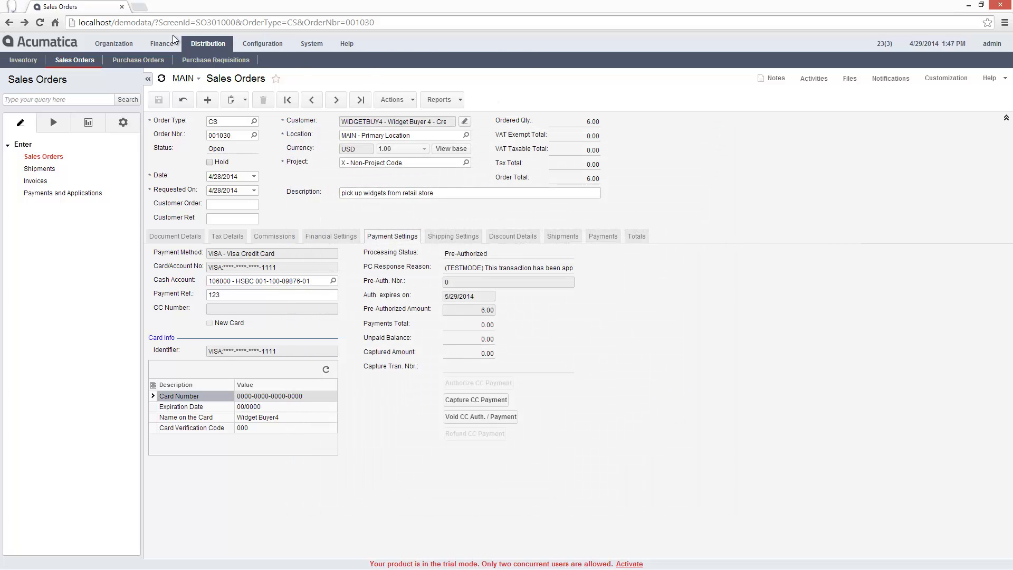
Review the processing center's supported card types, then reach Payment Methods setup
{"action": "left_click", "coordinate": [161, 43]}
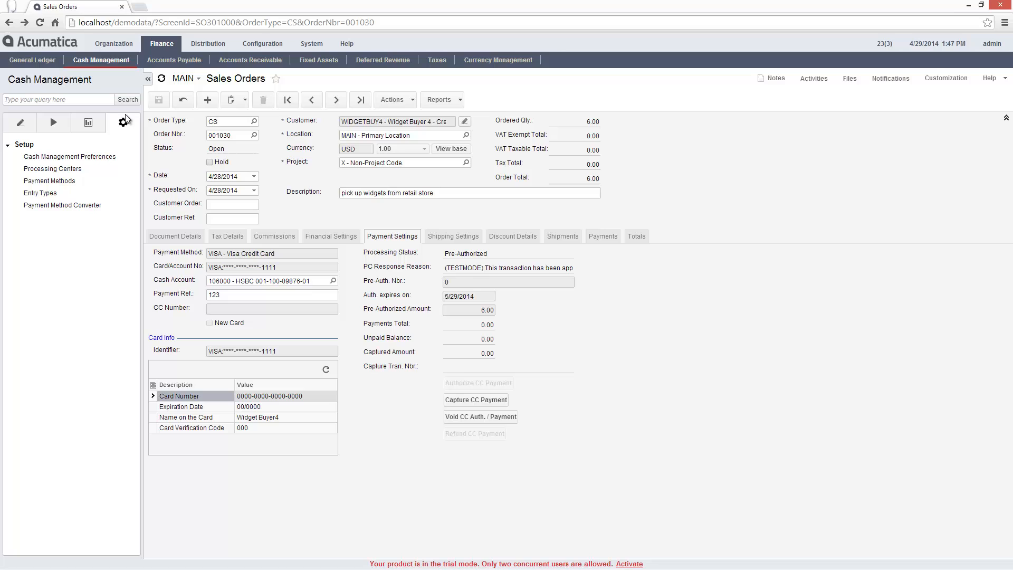
{"action": "left_click", "coordinate": [53, 168]}
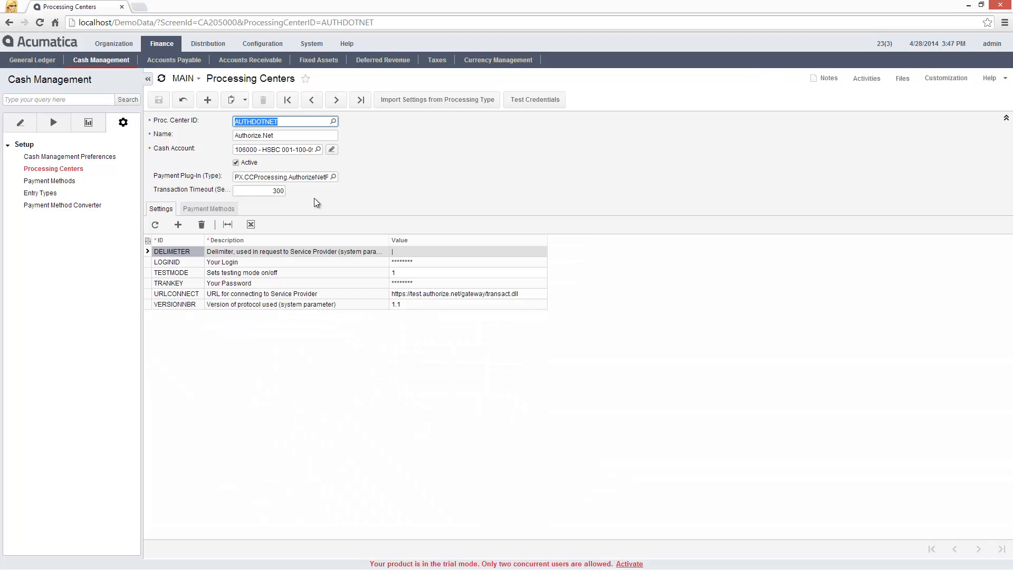
{"action": "left_click", "coordinate": [208, 208]}
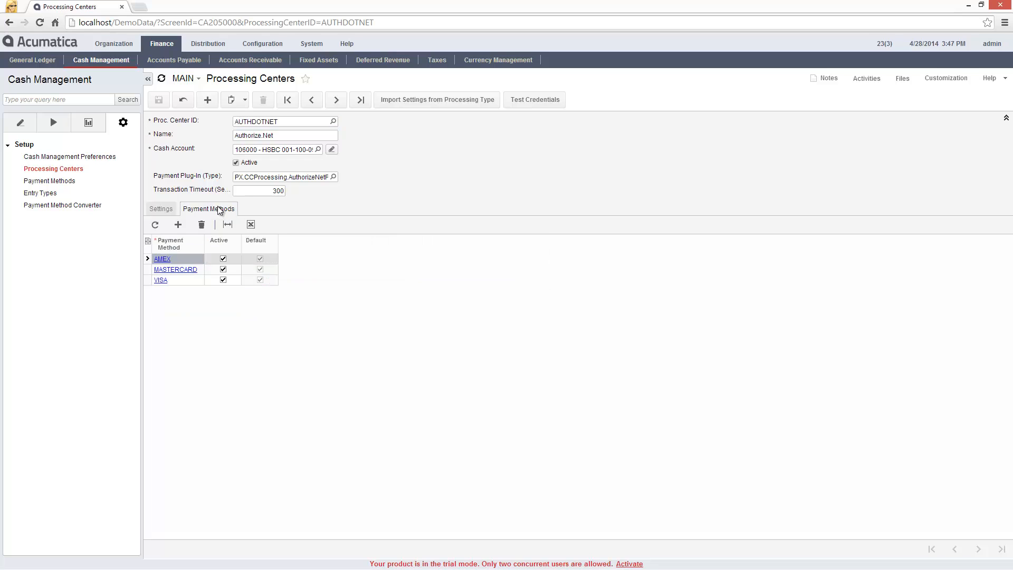
{"action": "left_click", "coordinate": [49, 181]}
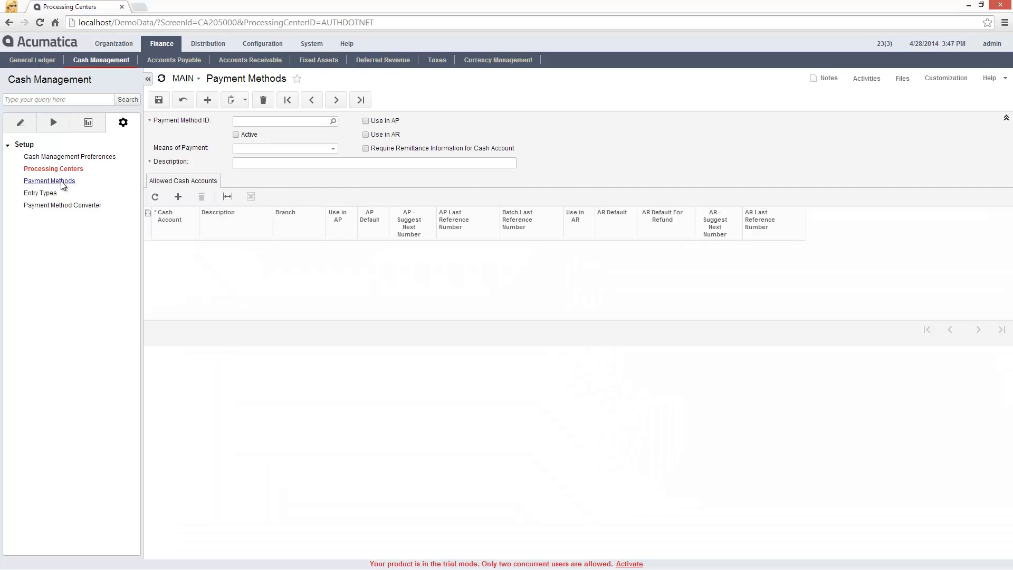
Load the VISA payment method to view its integrated processing and AR card fields
{"action": "left_click", "coordinate": [49, 181]}
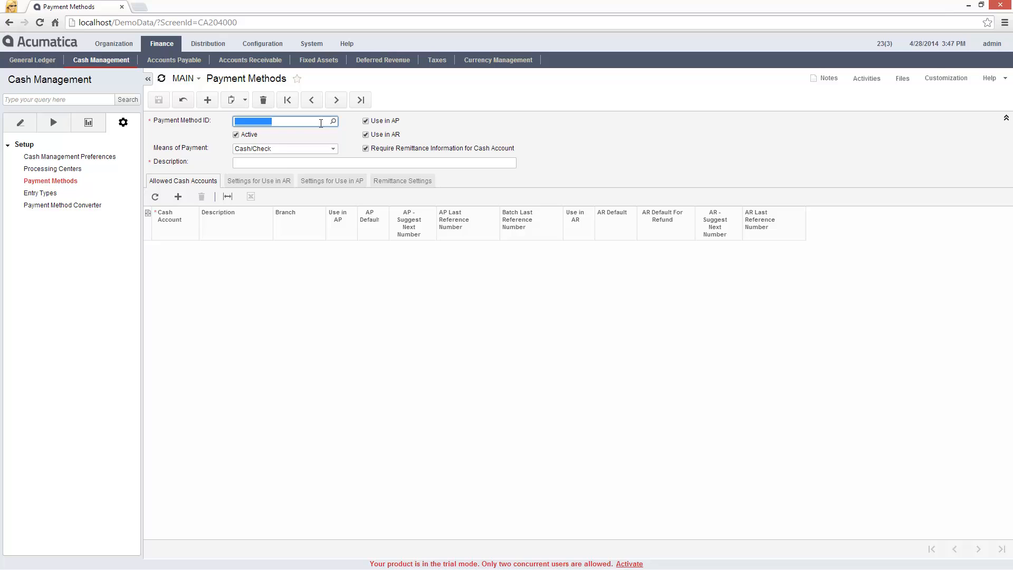
{"action": "left_click", "coordinate": [333, 121]}
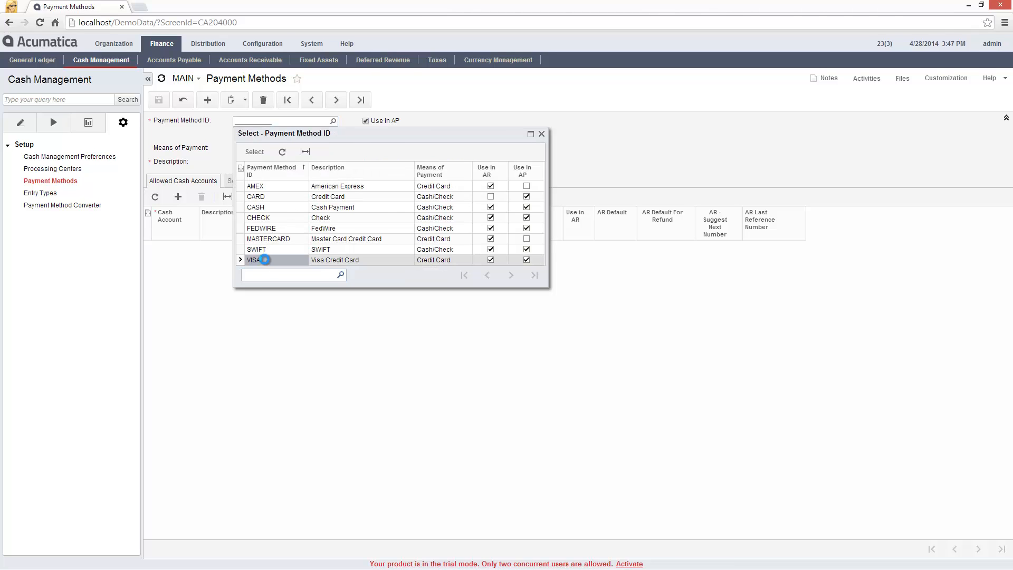
{"action": "double_click", "coordinate": [256, 260]}
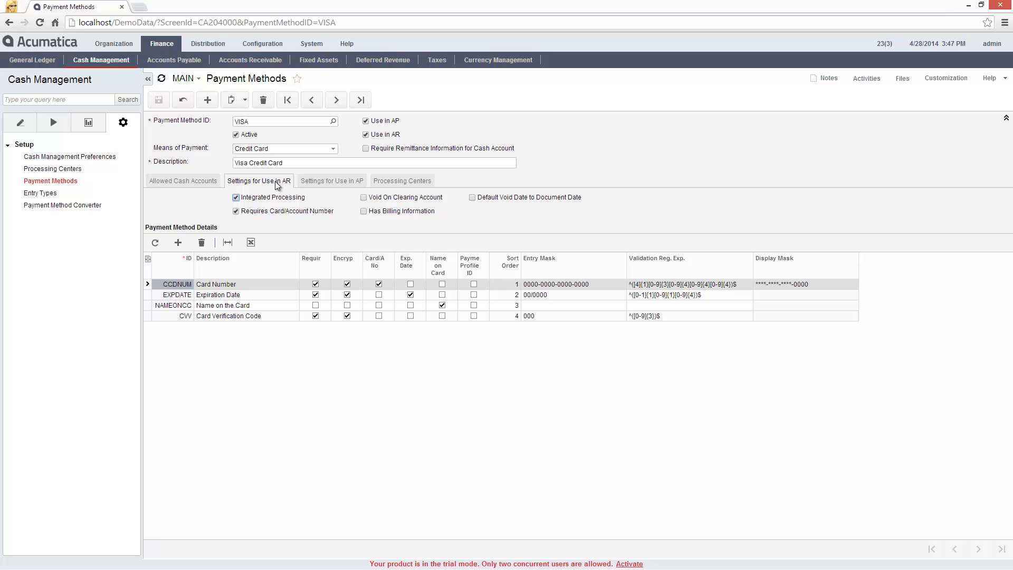
{"action": "left_click", "coordinate": [250, 60]}
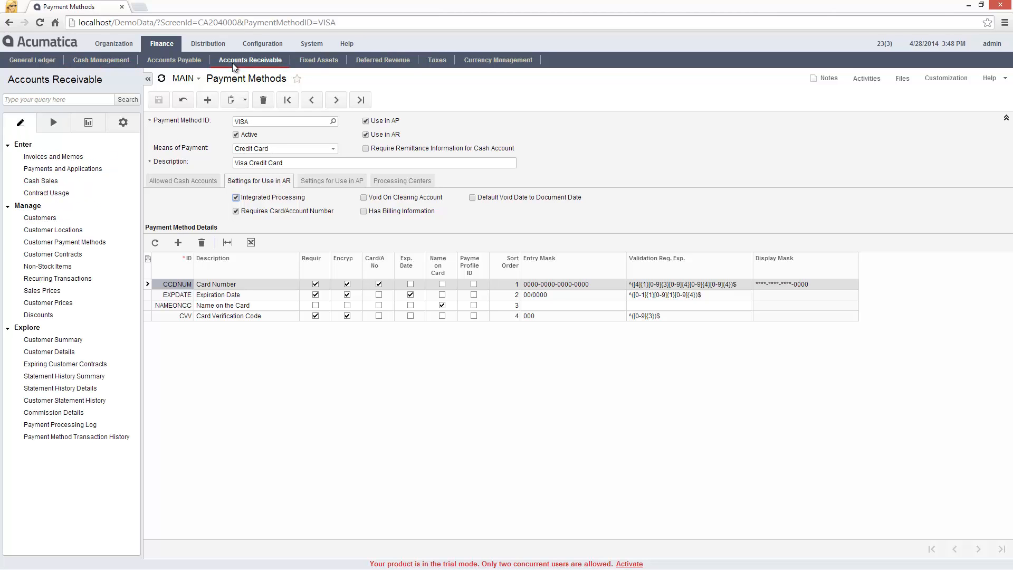
{"action": "mouse_move", "coordinate": [54, 122]}
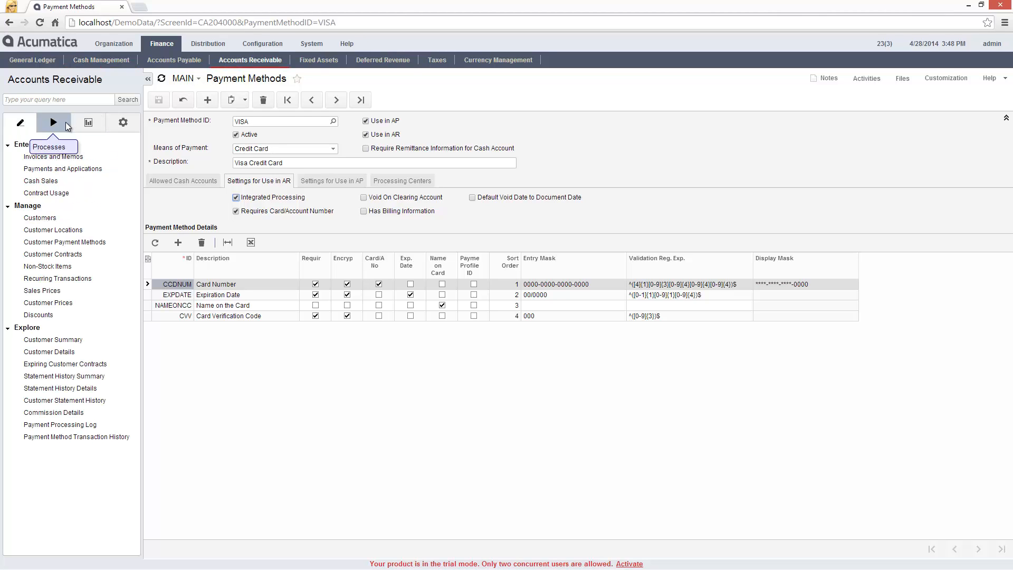
Browse Capture Payments and Notify About Expiring Cards, listing three cards expiring within 300 days
{"action": "left_click", "coordinate": [53, 122]}
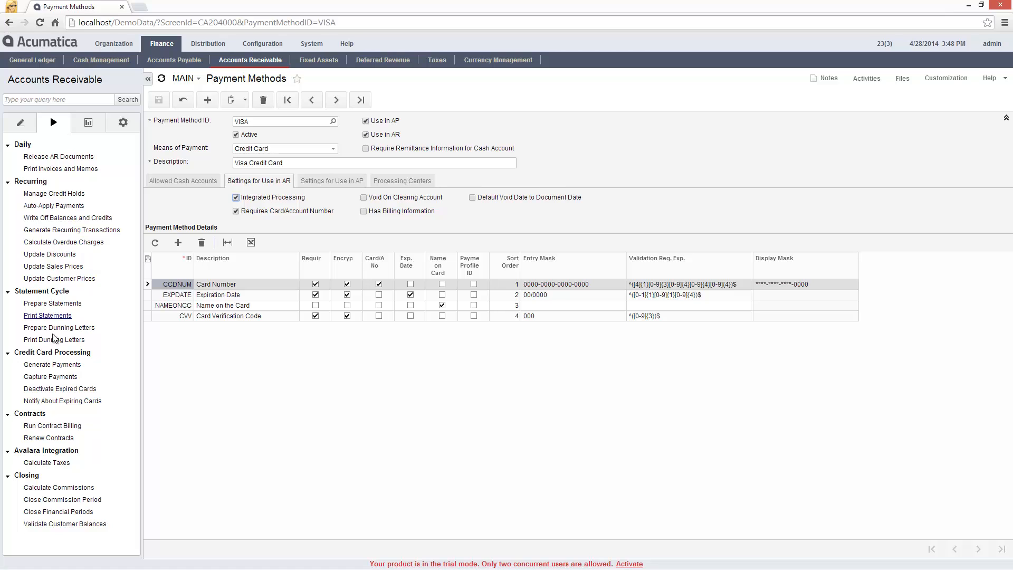
{"action": "left_click", "coordinate": [51, 377]}
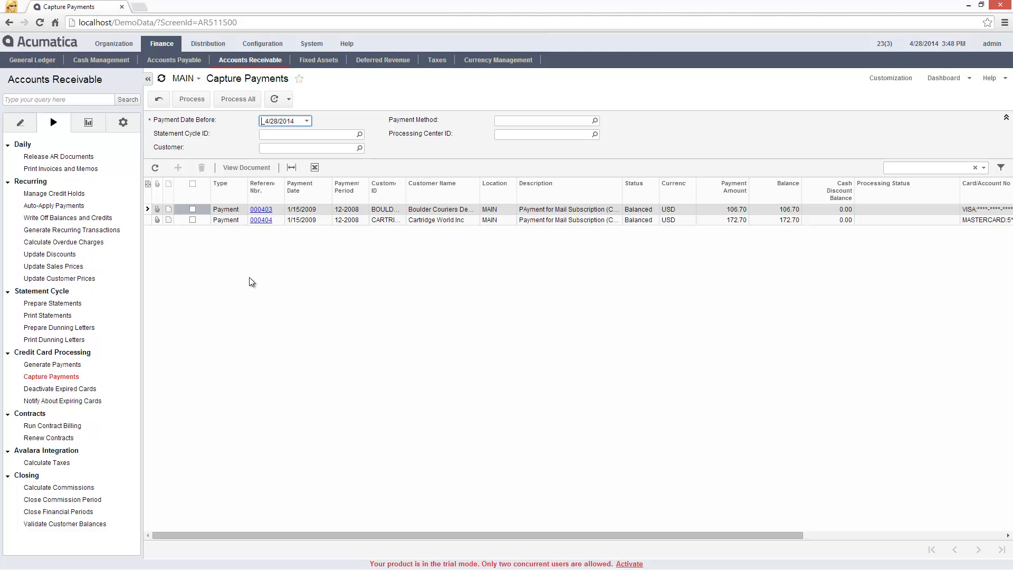
{"action": "left_click", "coordinate": [63, 401]}
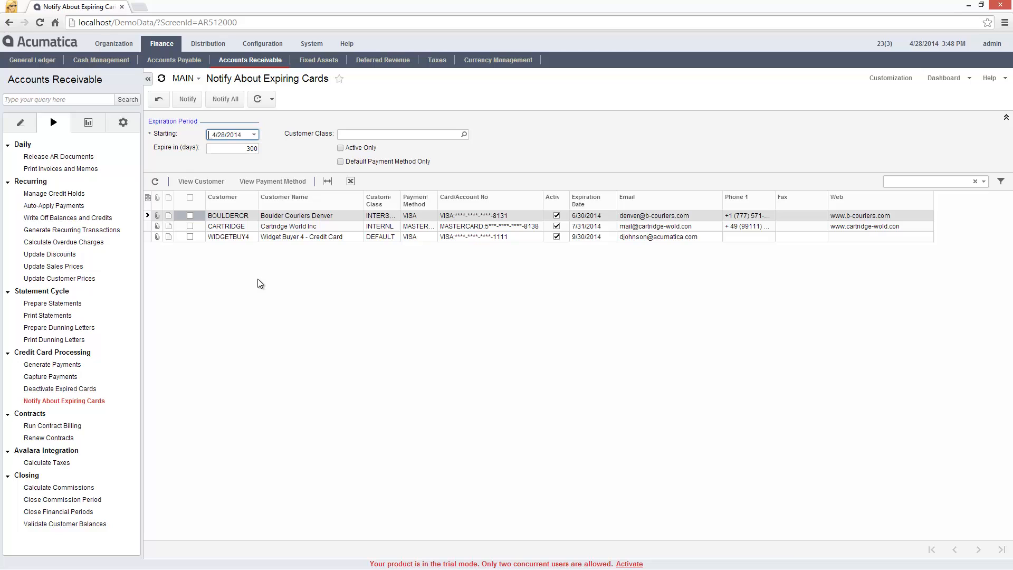
{"action": "left_click", "coordinate": [21, 123]}
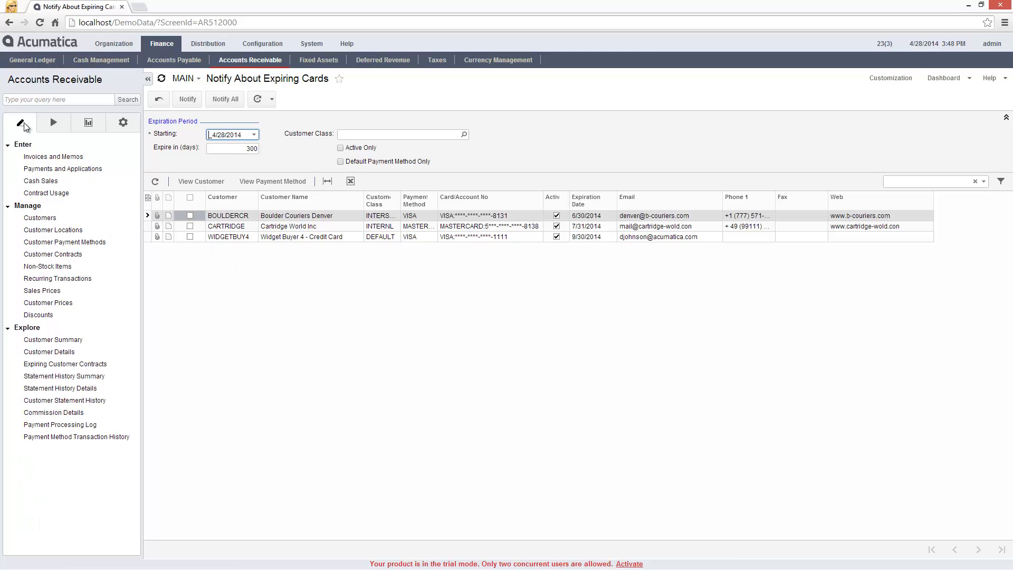
View Payment Method Transaction History and the log of WIDGETBUY4's 10.00 and 6.00 authorizations
{"action": "left_click", "coordinate": [76, 437]}
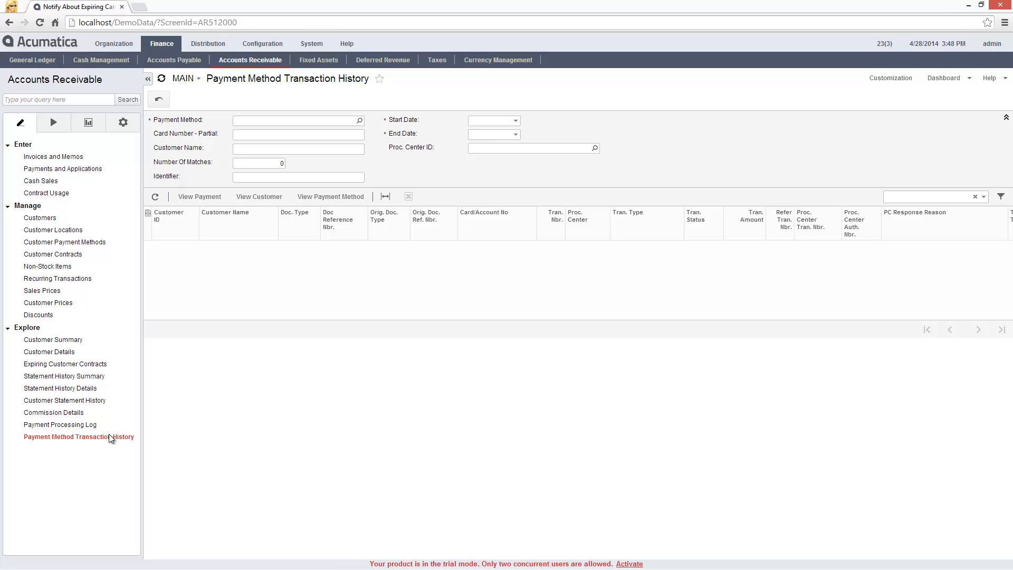
{"action": "left_click", "coordinate": [78, 437]}
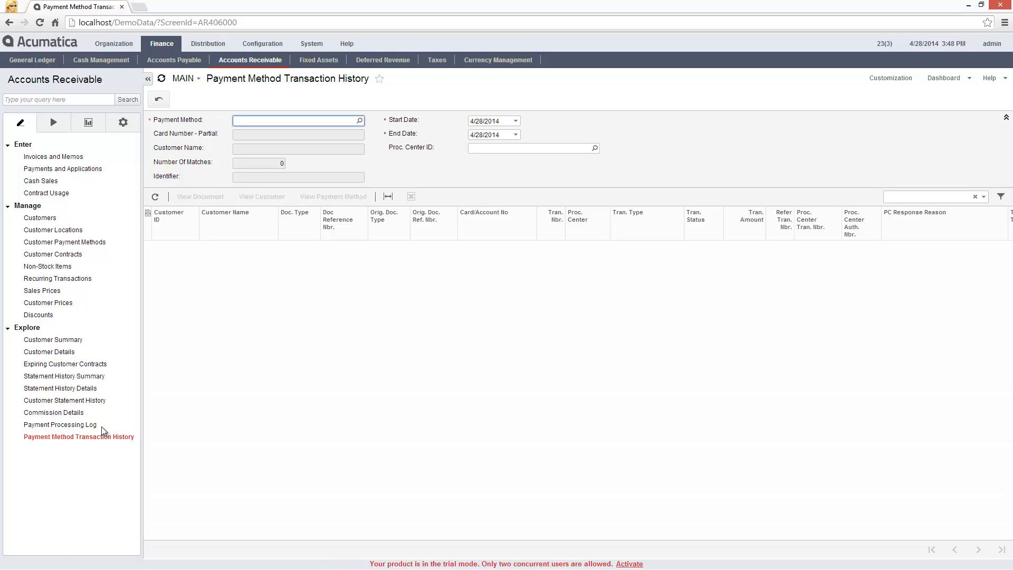
{"action": "left_click", "coordinate": [61, 424]}
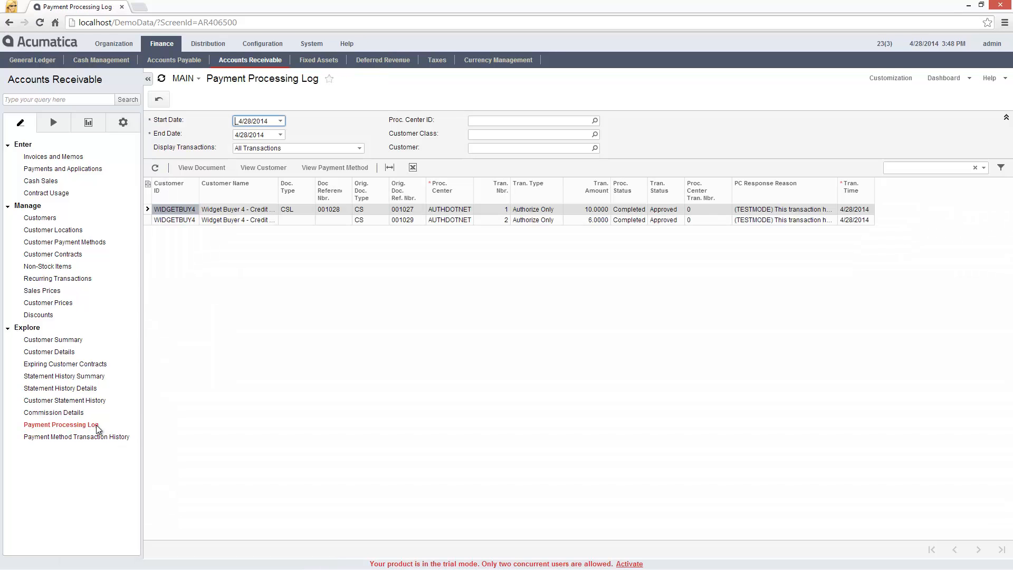
{"action": "left_click", "coordinate": [62, 169]}
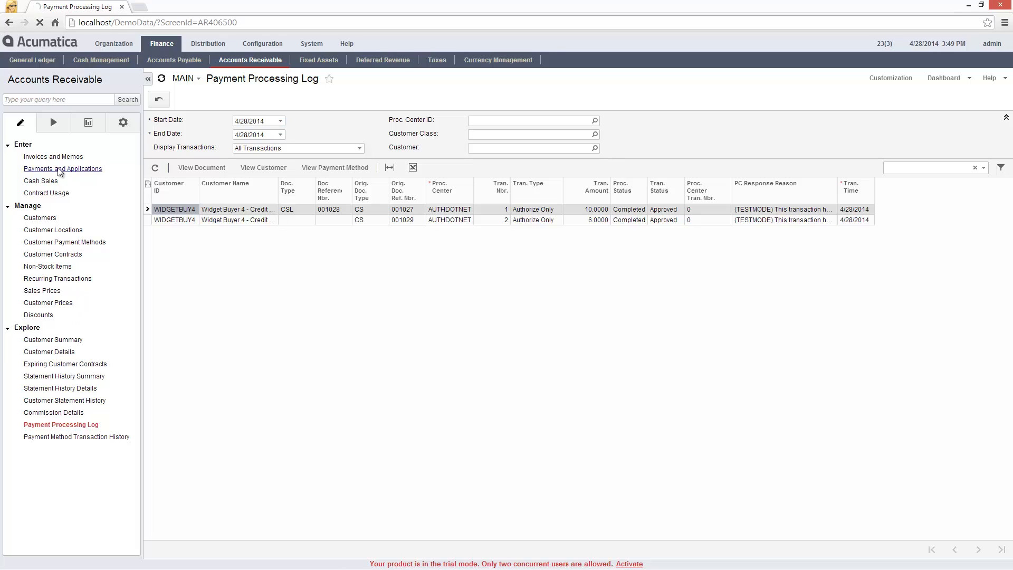
Create a WIDGETBUY4 payment and open Record CC Payment for its Visa card
{"action": "left_click", "coordinate": [63, 169]}
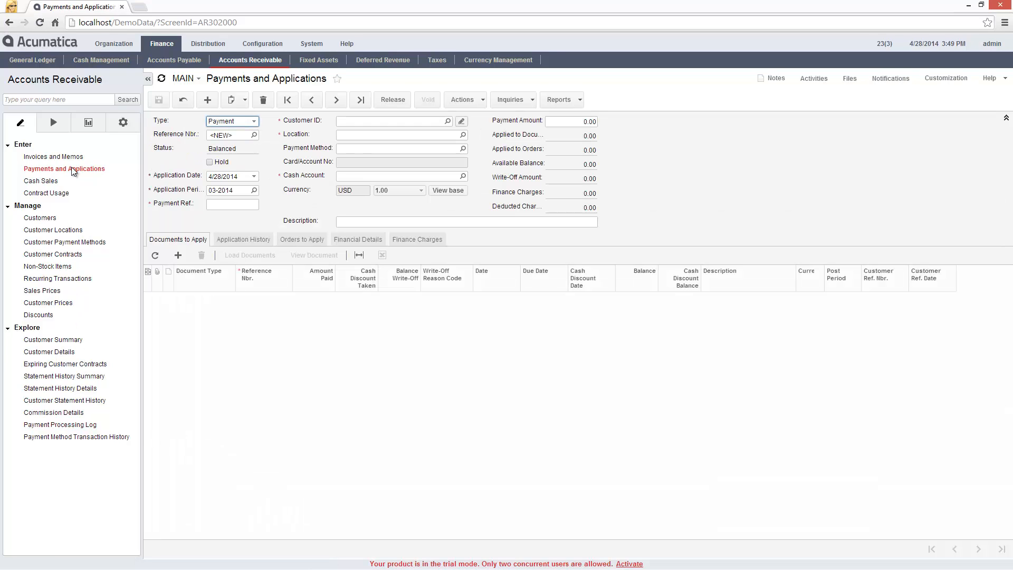
{"action": "left_click", "coordinate": [391, 120]}
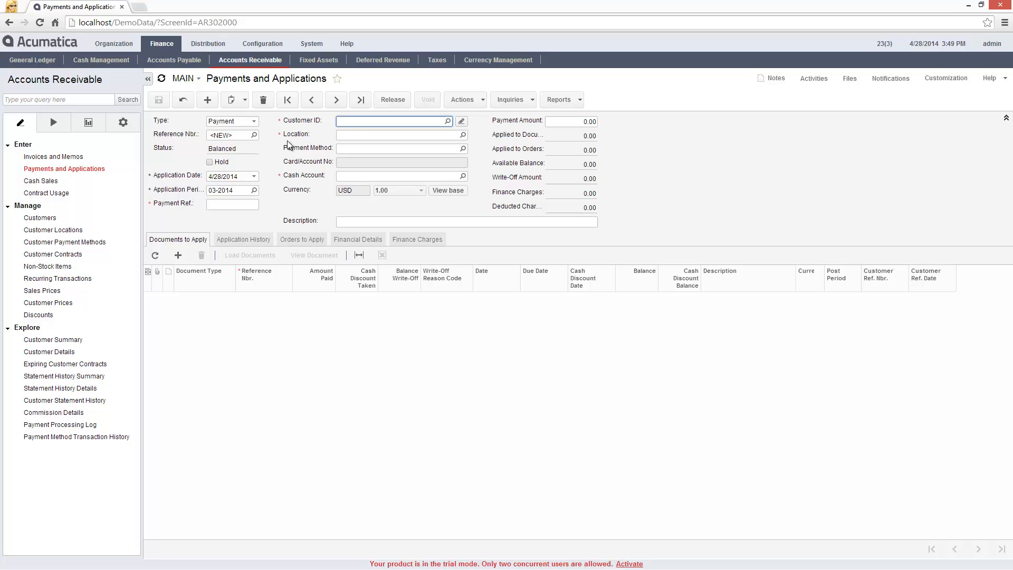
{"action": "type", "text": "widget Buyer 4 - Cre"}
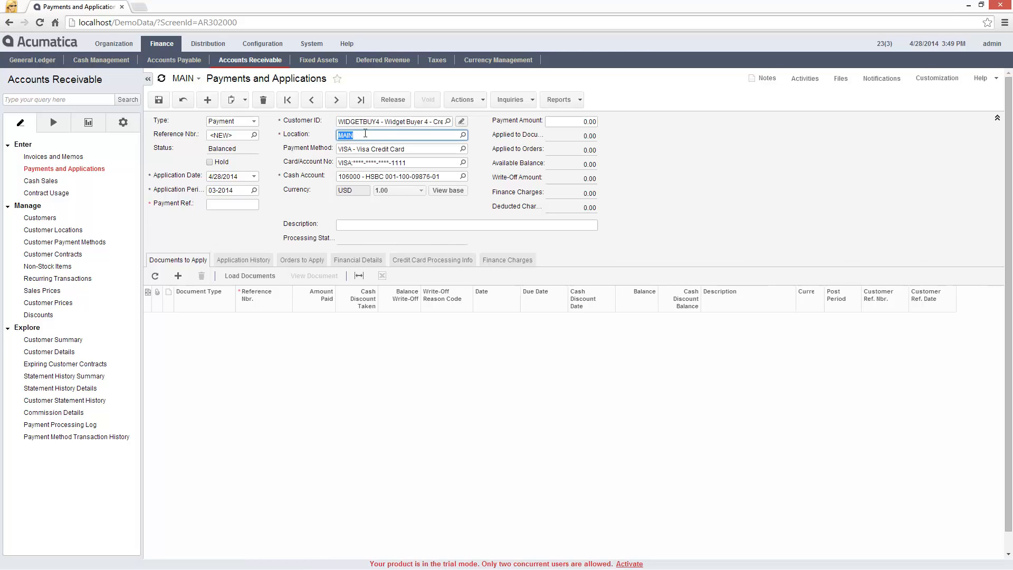
{"action": "left_click", "coordinate": [463, 100]}
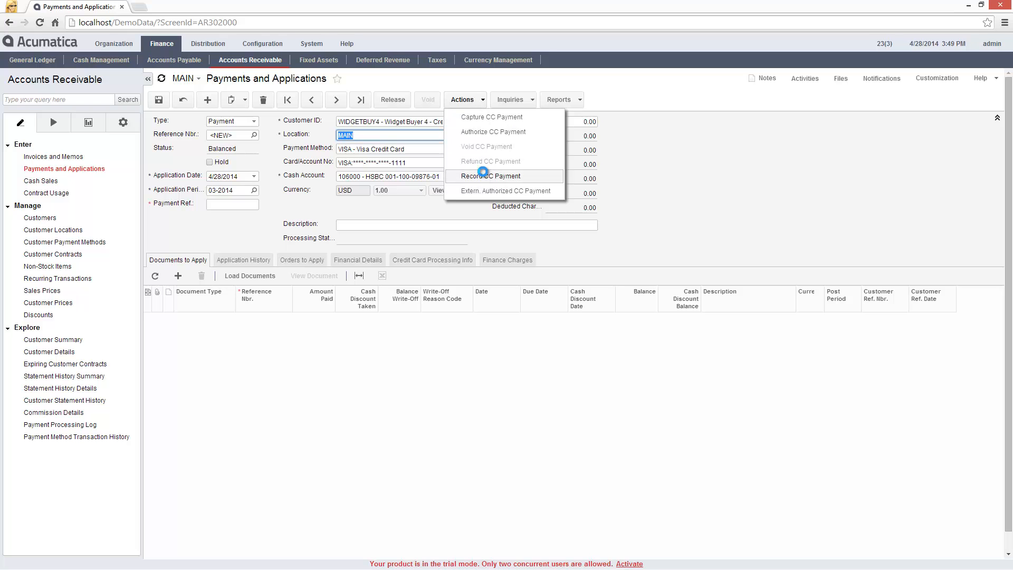
{"action": "left_click", "coordinate": [490, 176]}
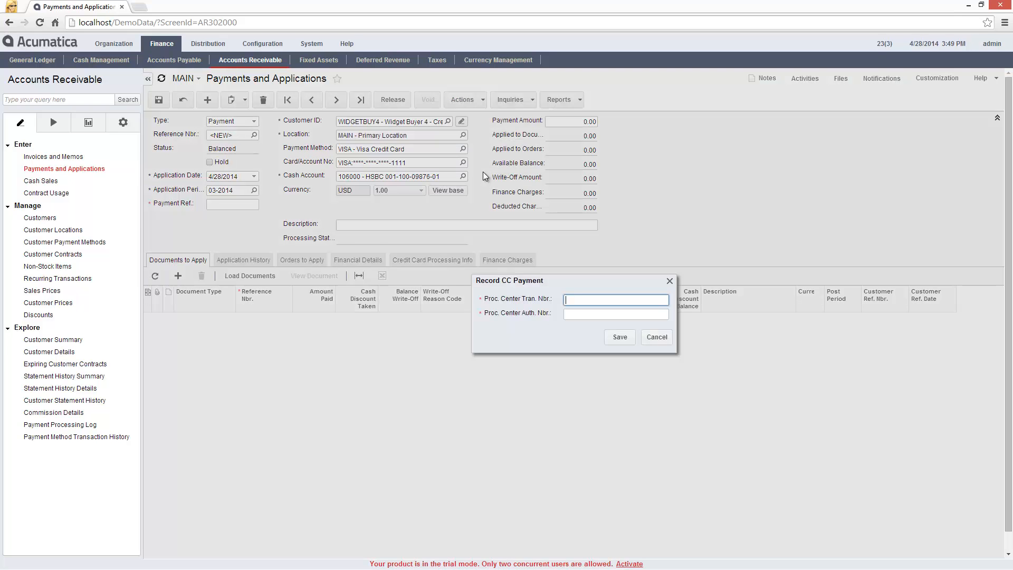